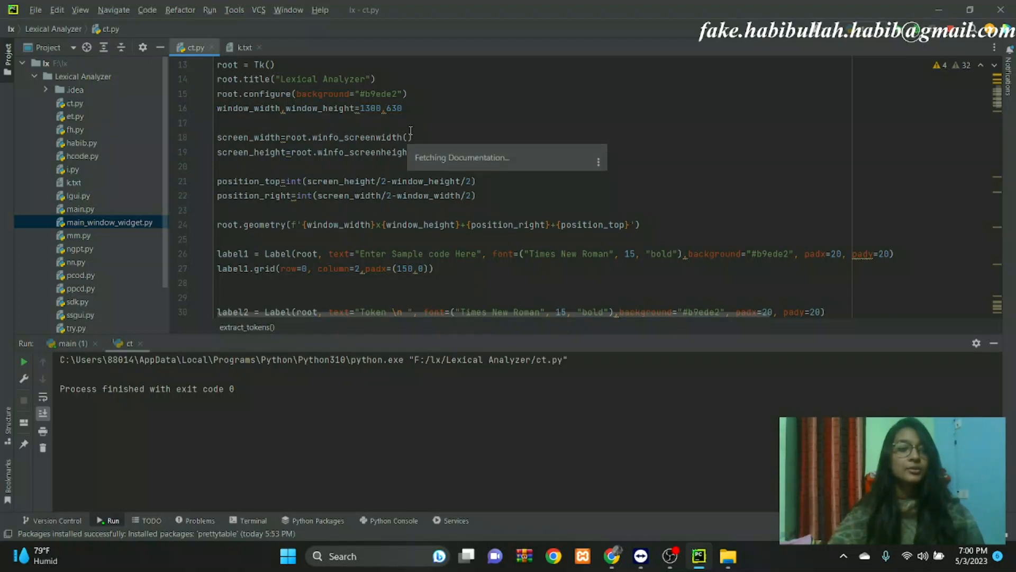
mouse_move(505, 120)
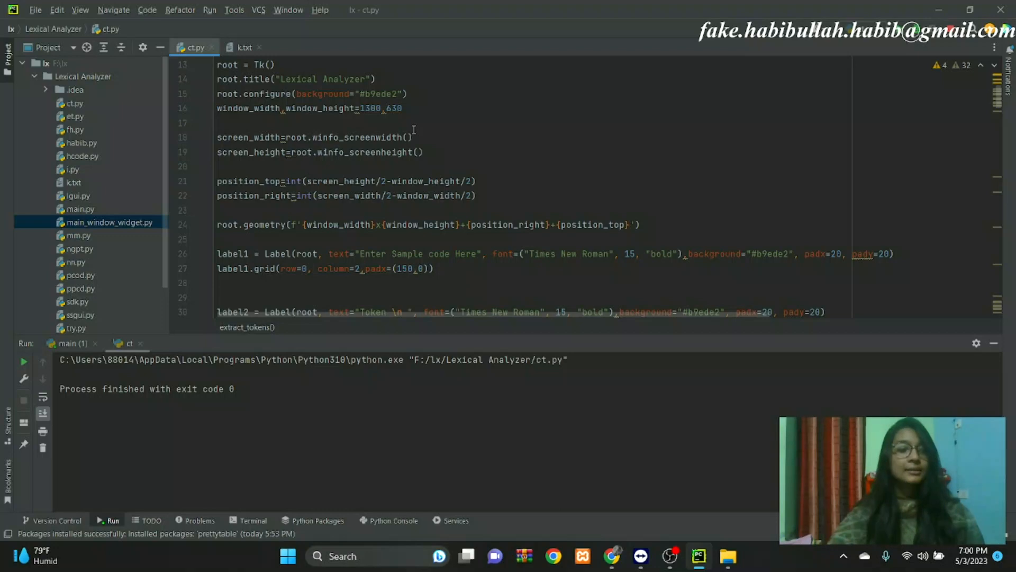
Step: Run the ct.py script from the editor's context menu with Run 'ct'
scroll("down", 3)
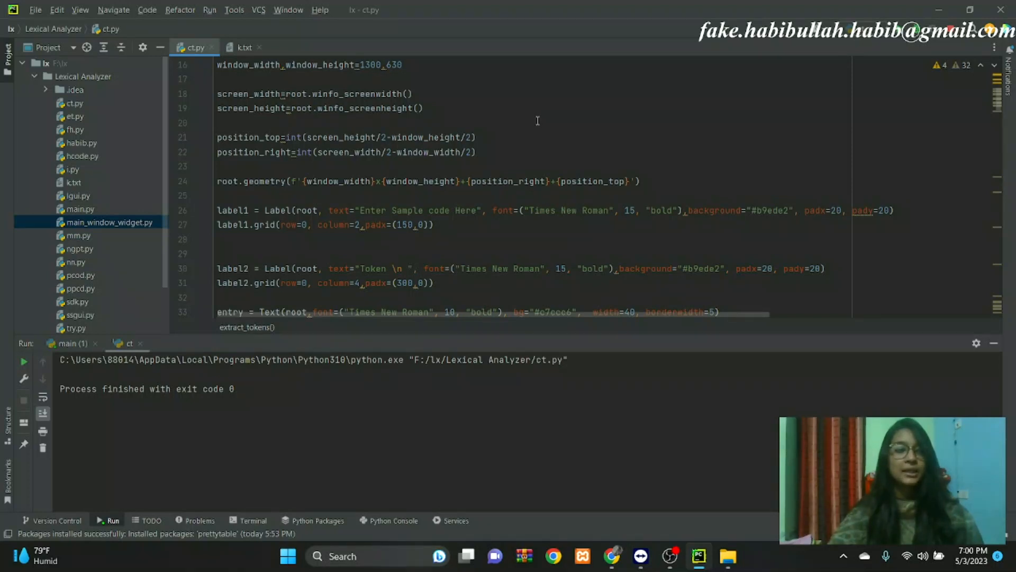
mouse_move(492, 197)
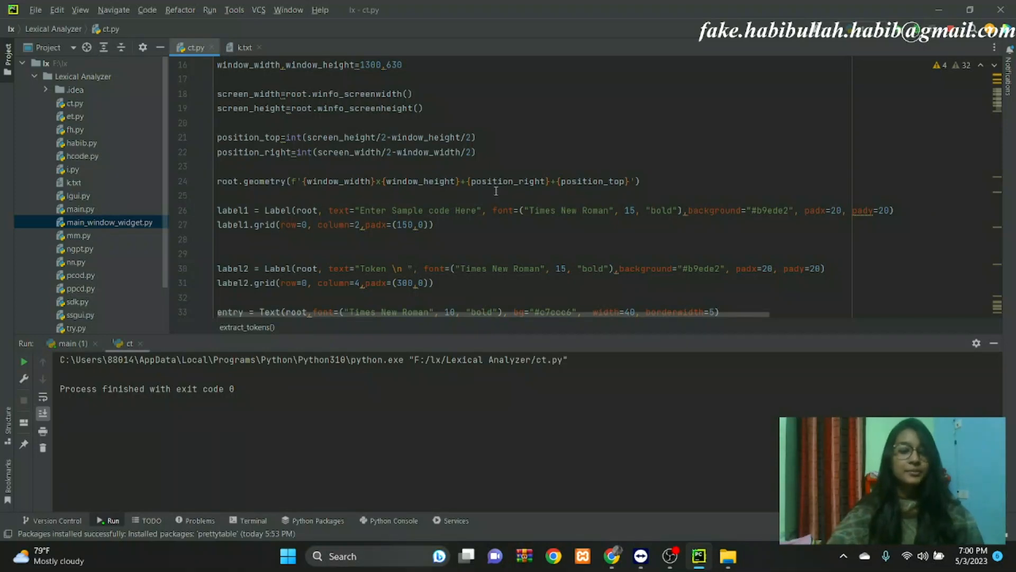
scroll("down", 3)
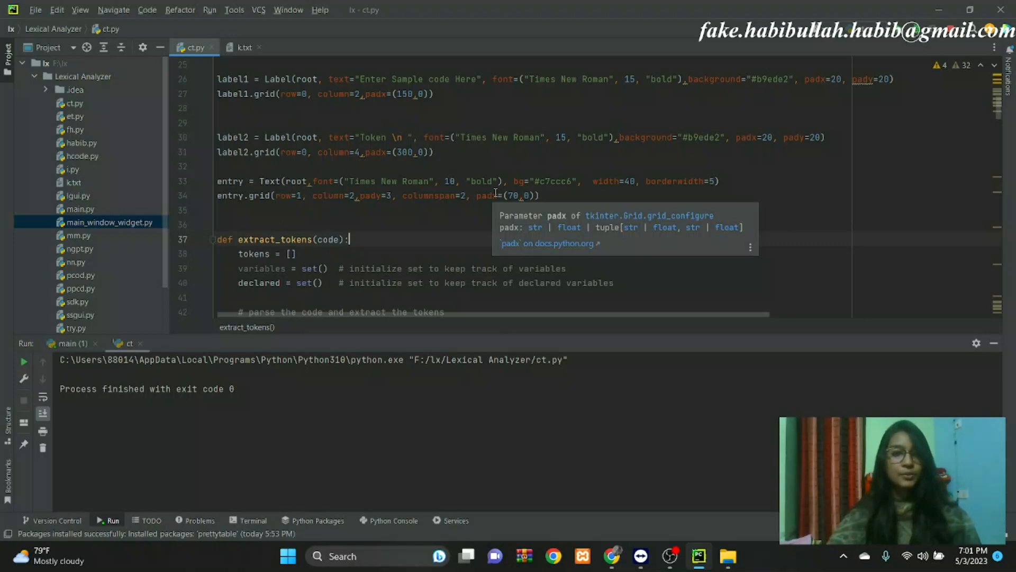
mouse_move(412, 137)
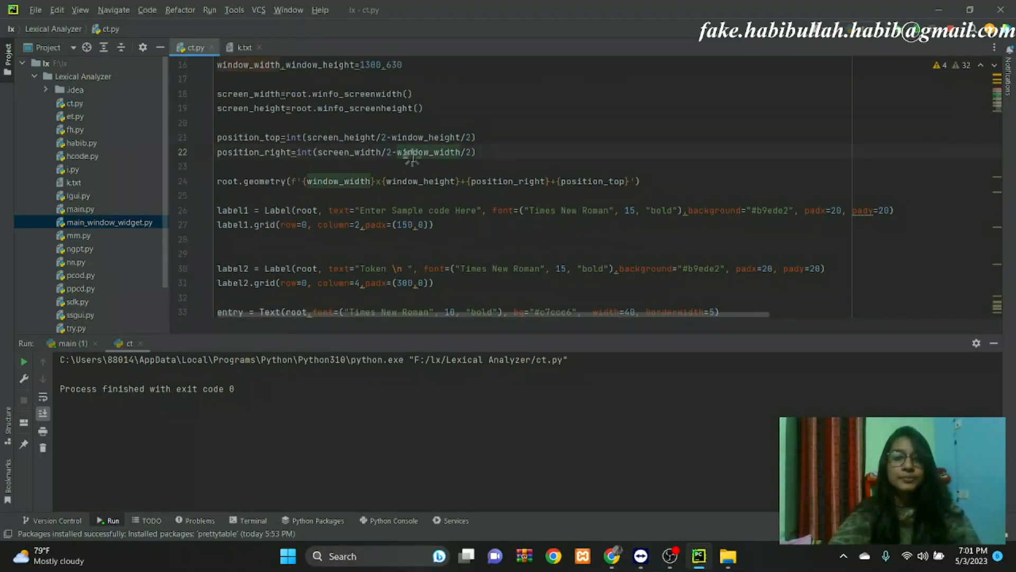
right_click(412, 153)
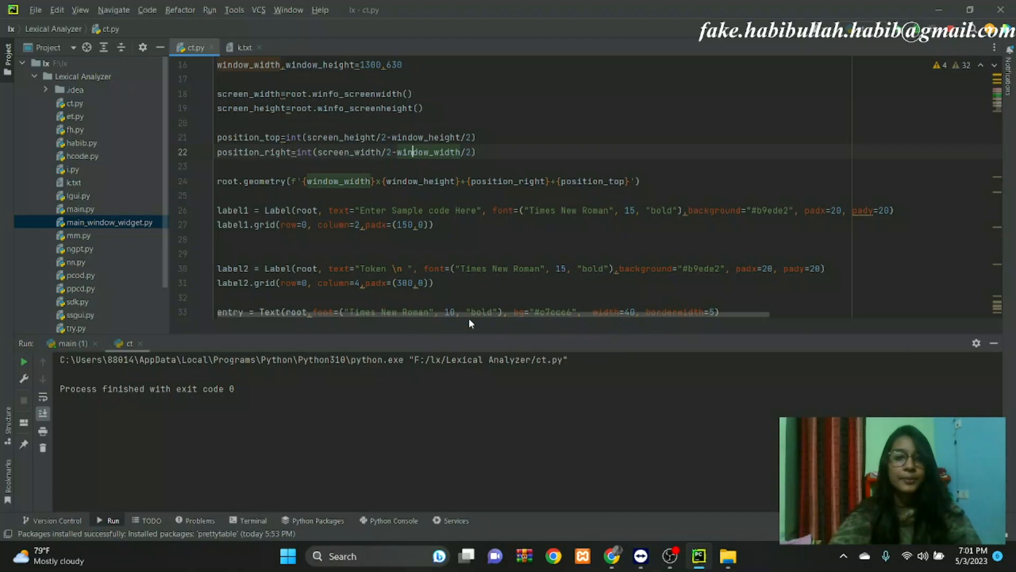
left_click(24, 361)
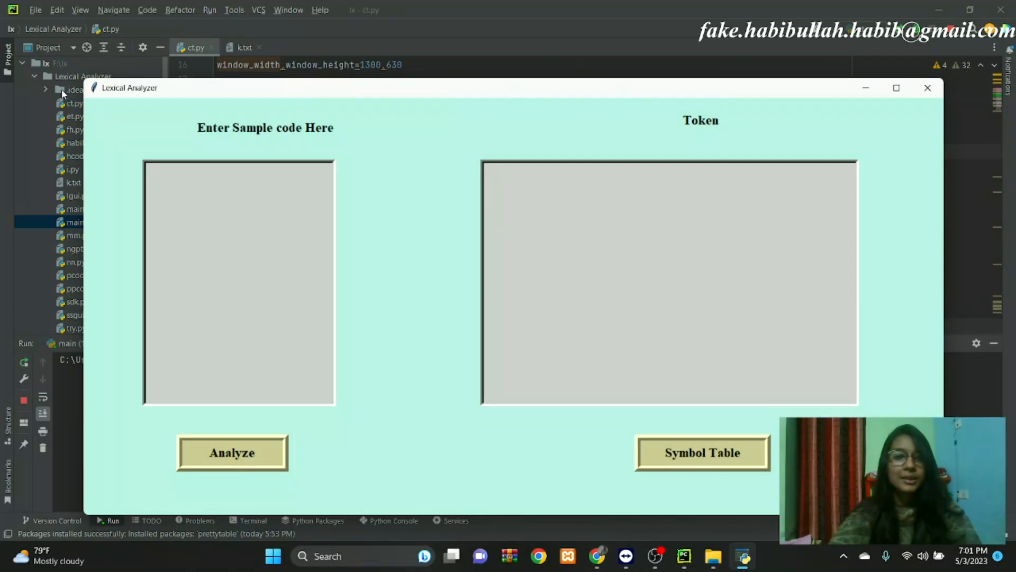
mouse_move(204, 104)
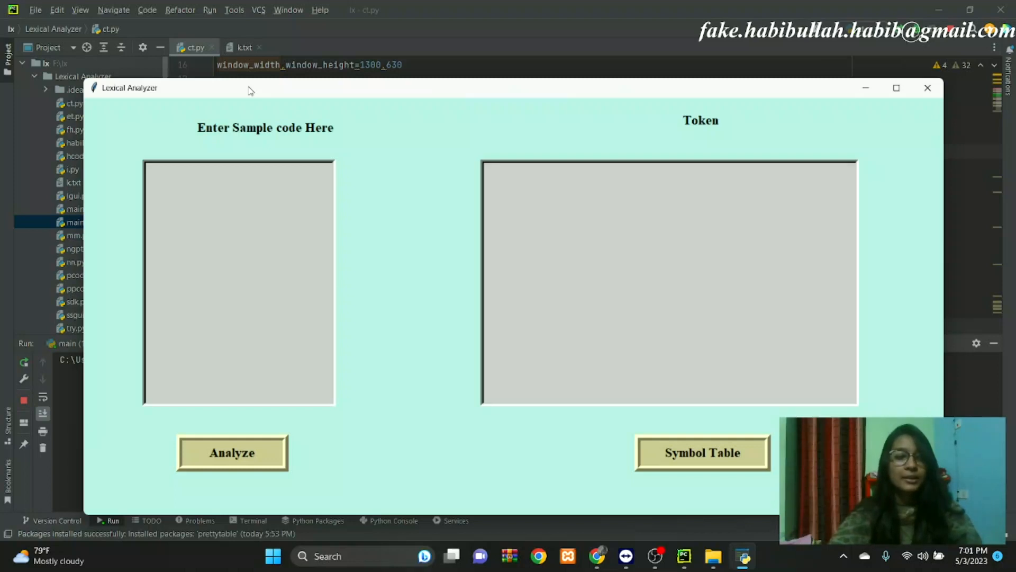
mouse_move(885, 38)
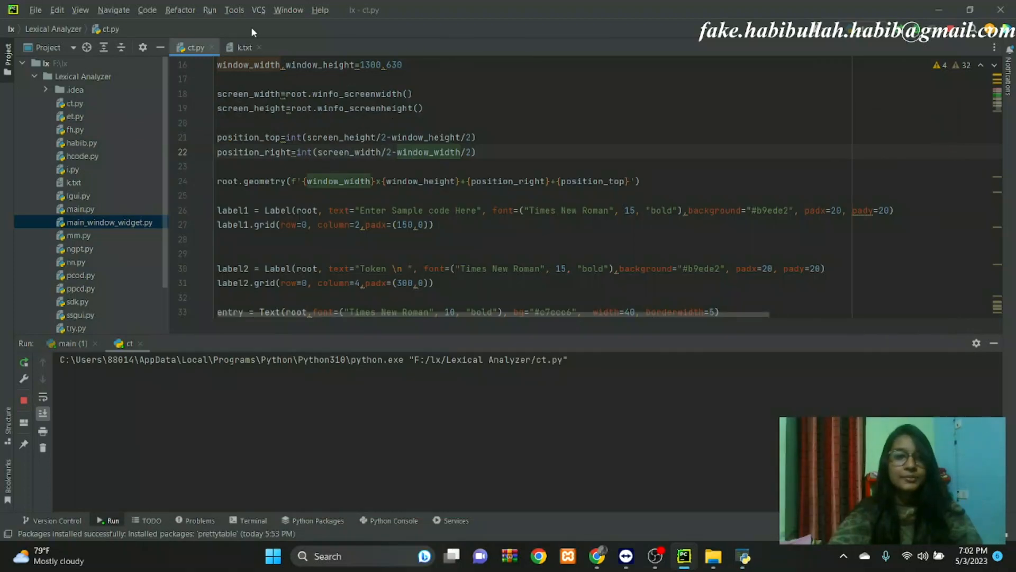
Step: Switch to the k.txt tab to show the sample C program
left_click(244, 47)
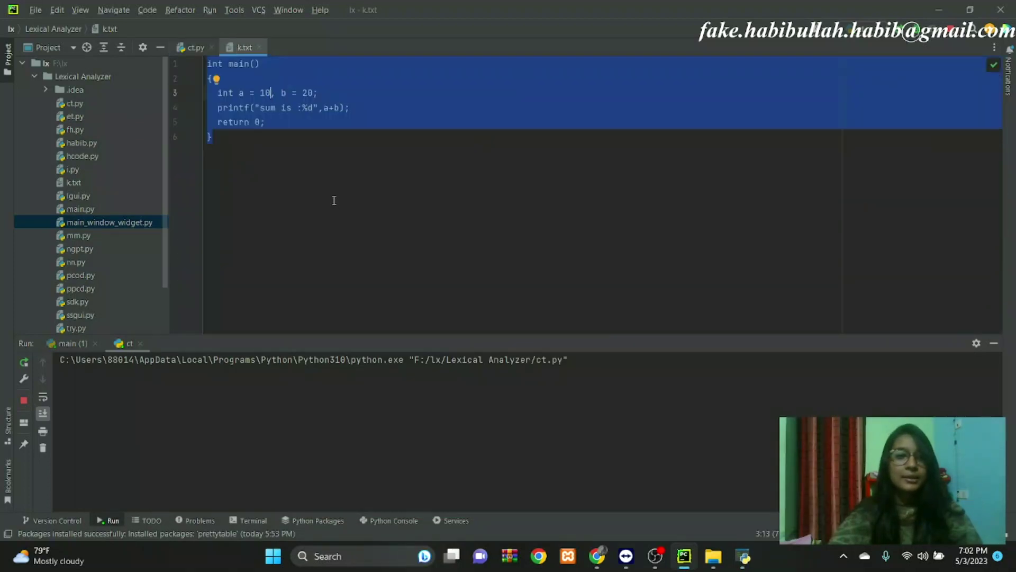
mouse_move(319, 184)
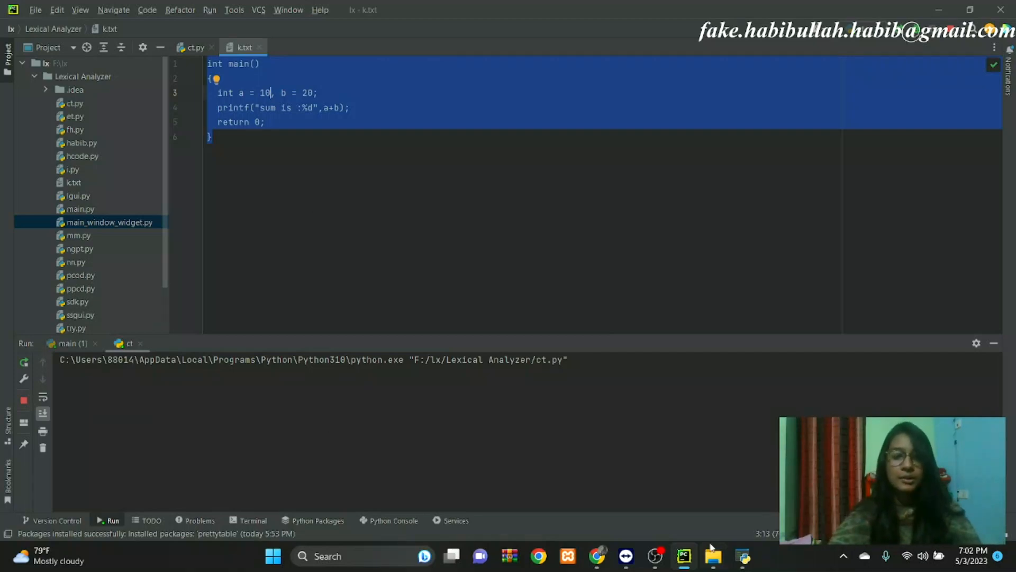
mouse_move(684, 555)
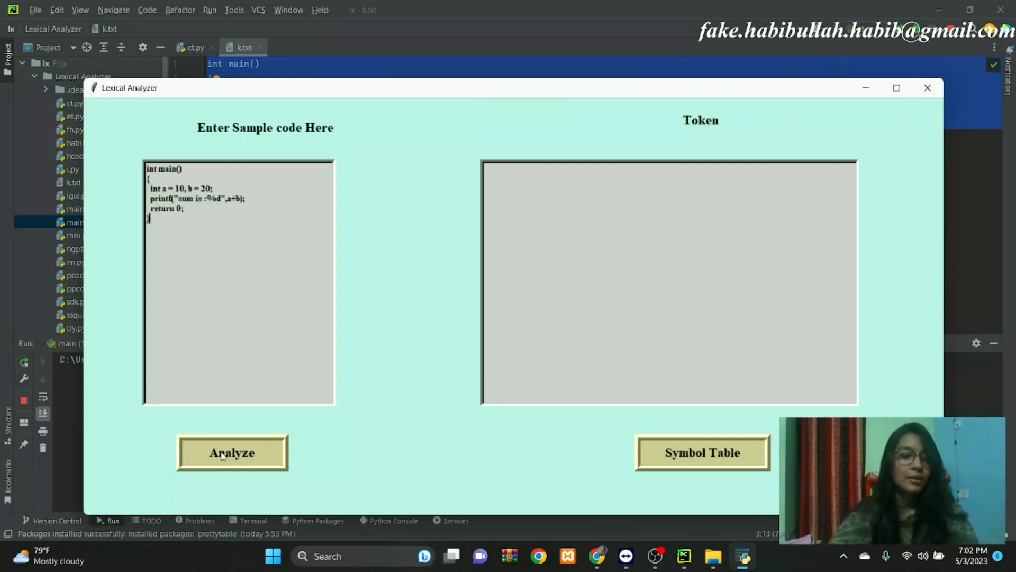
Step: Analyze the pasted C program to generate the token table
left_click(231, 452)
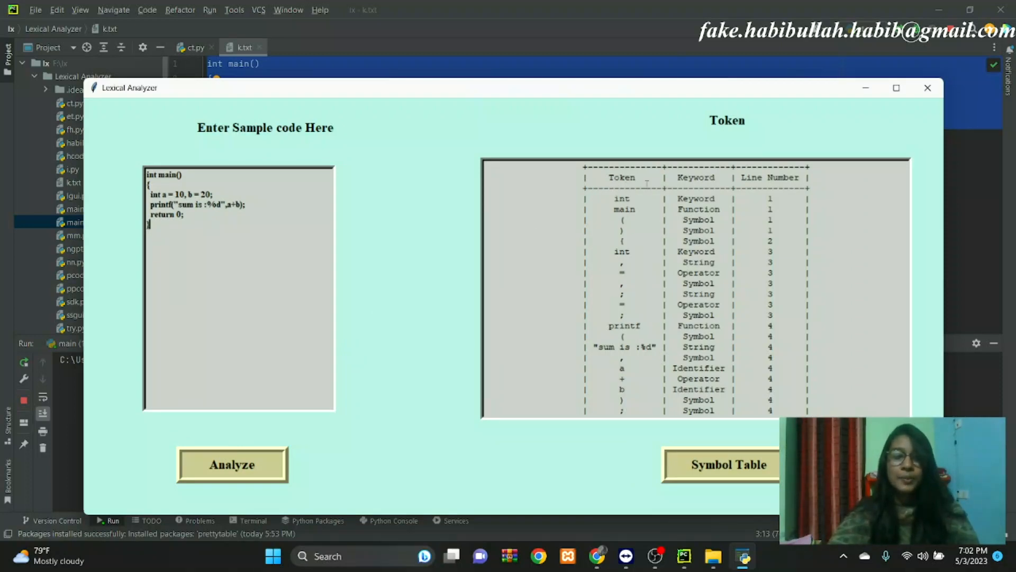
mouse_move(654, 205)
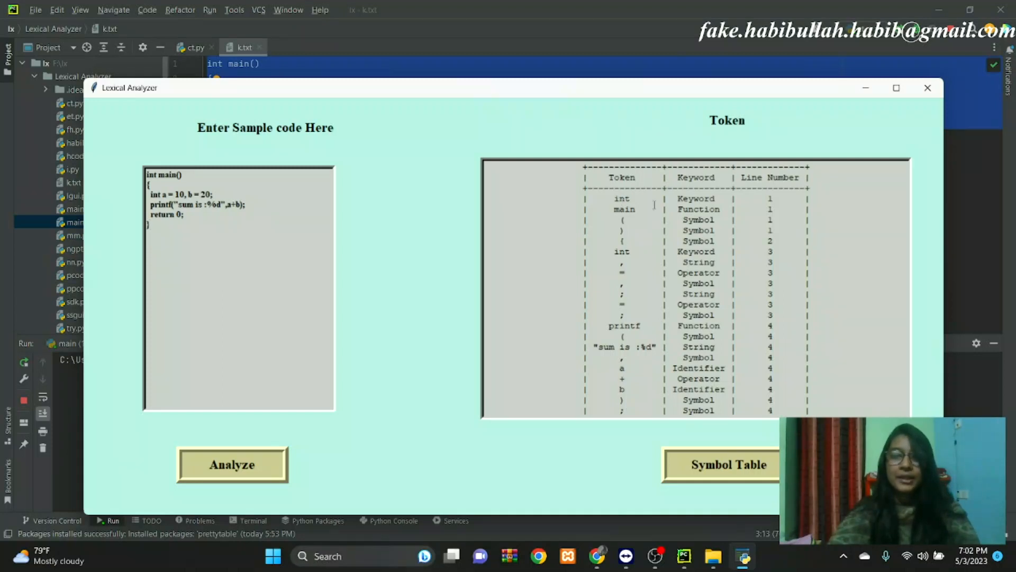
mouse_move(667, 200)
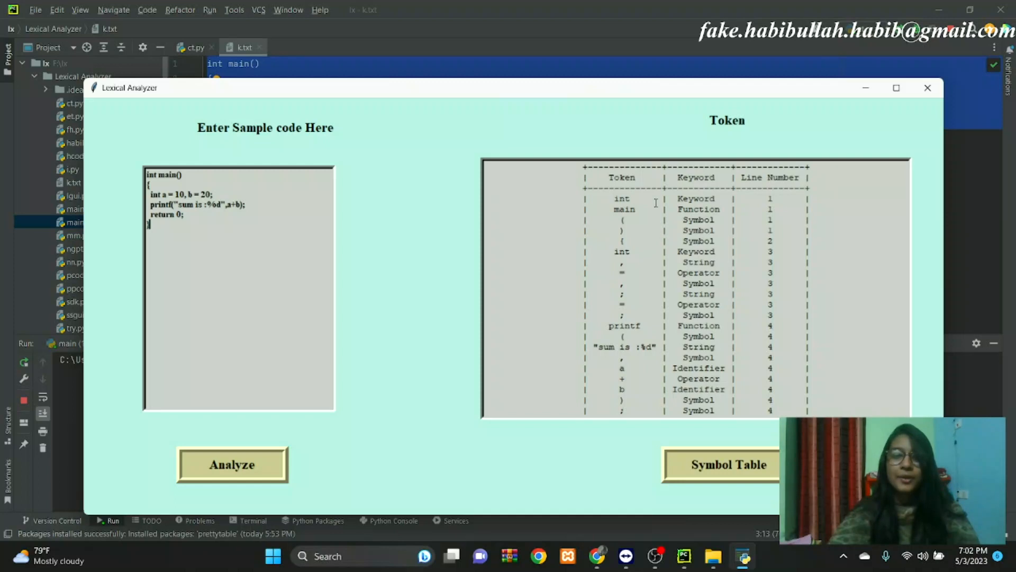
mouse_move(627, 283)
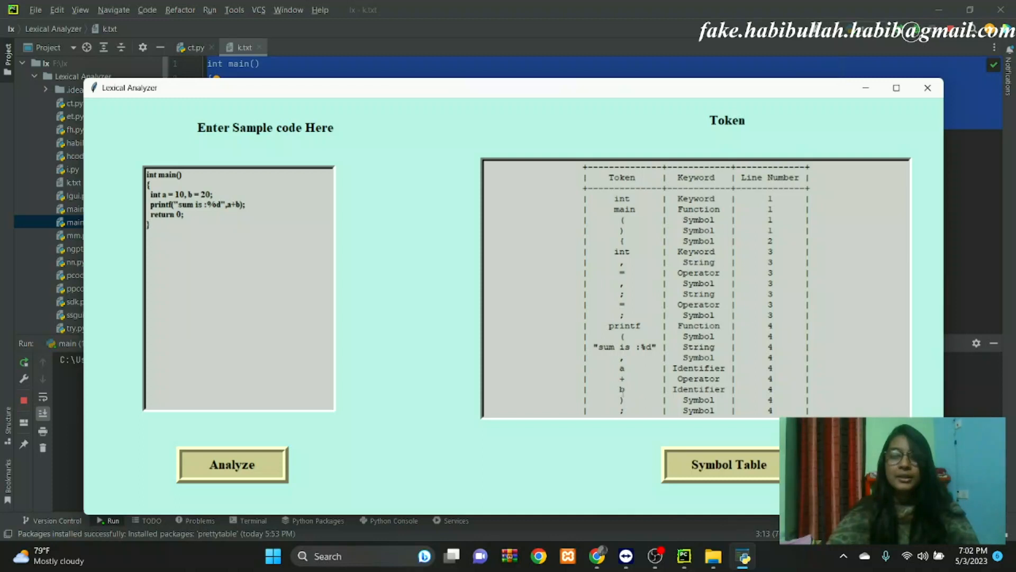
mouse_move(608, 391)
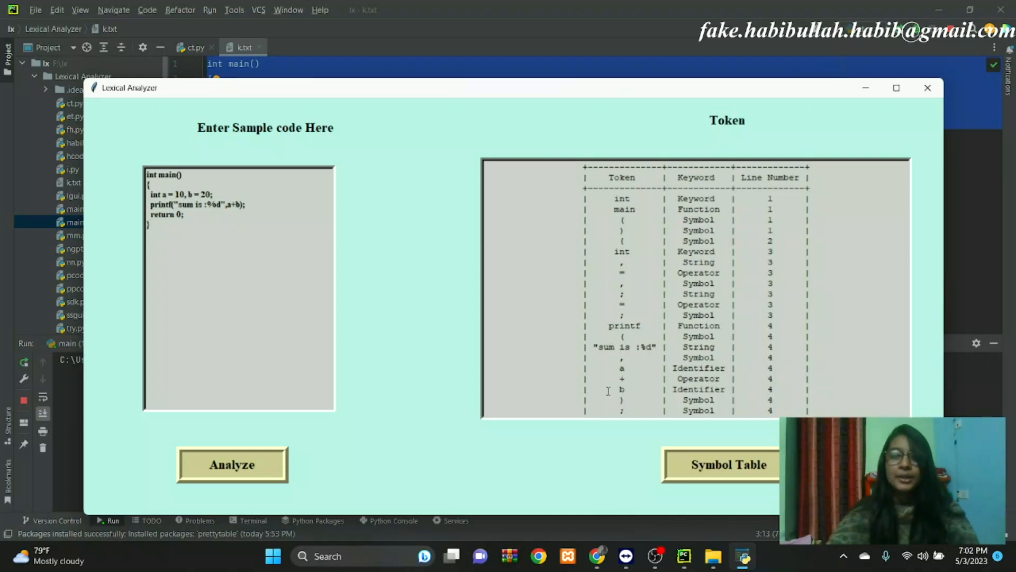
Step: Scroll through the token table to the return and closing brace entries
scroll("down", 3)
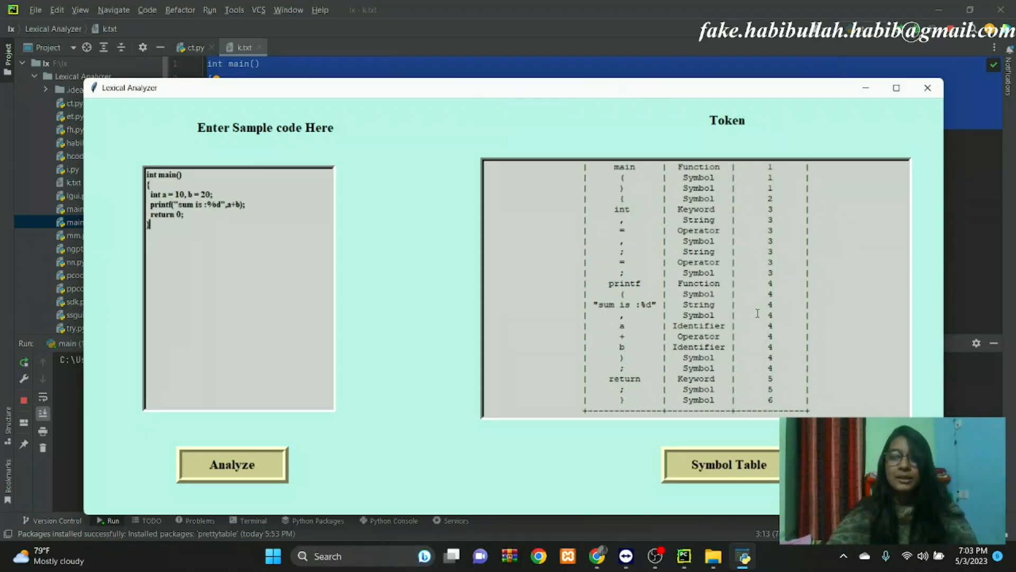
left_click(232, 464)
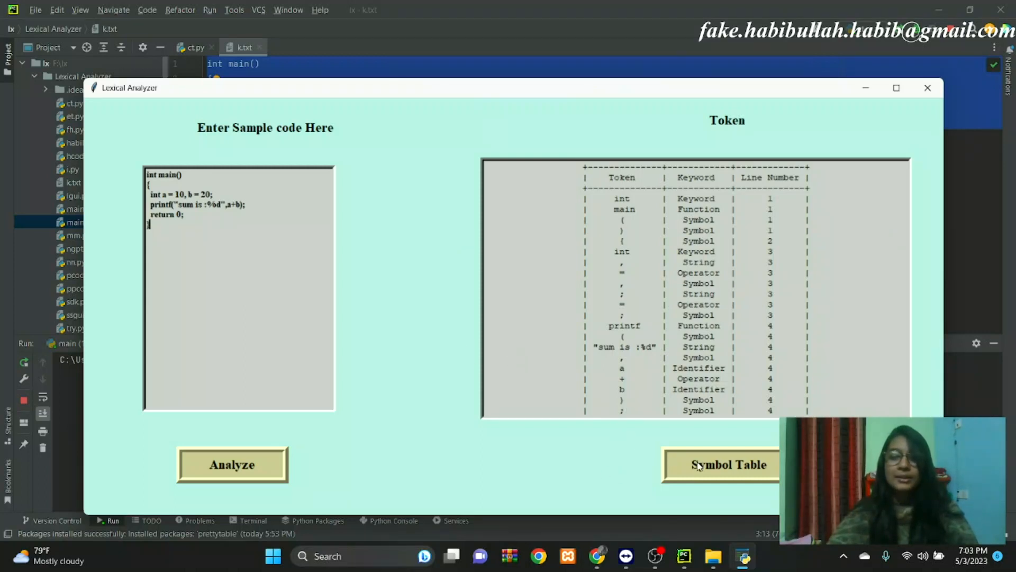
Step: Open the Symbol Table window listing identifiers a and b
left_click(729, 464)
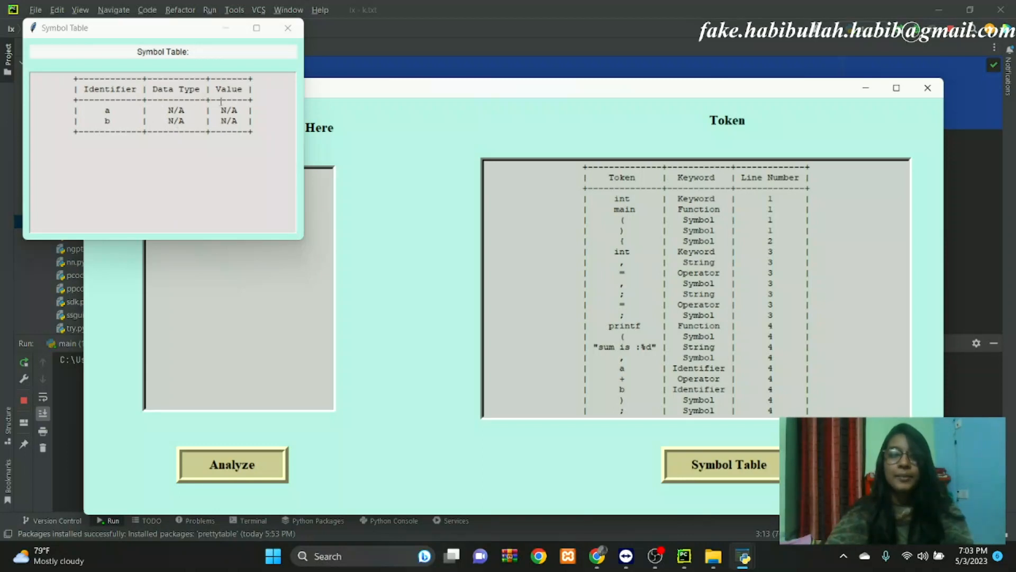
mouse_move(299, 126)
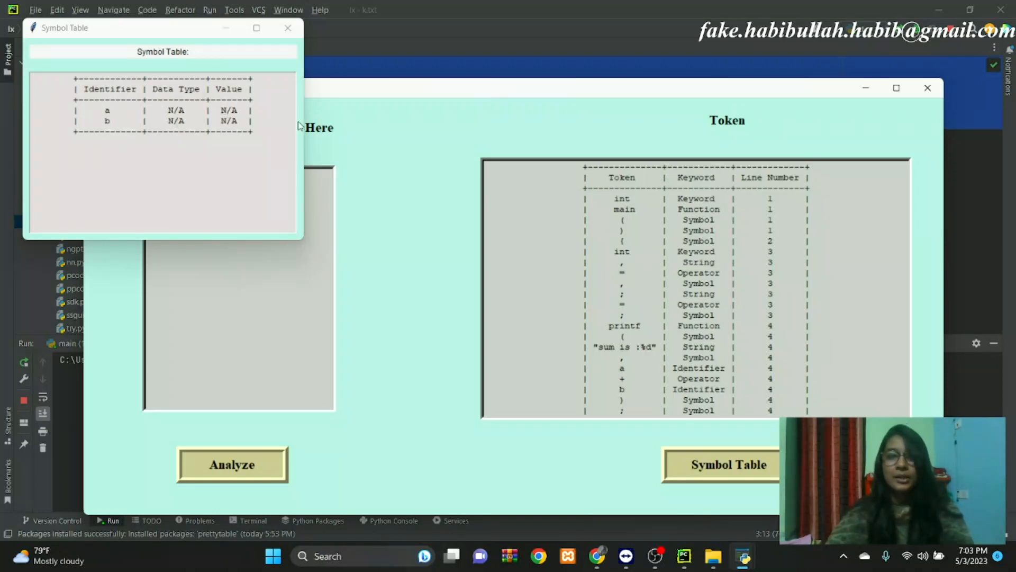